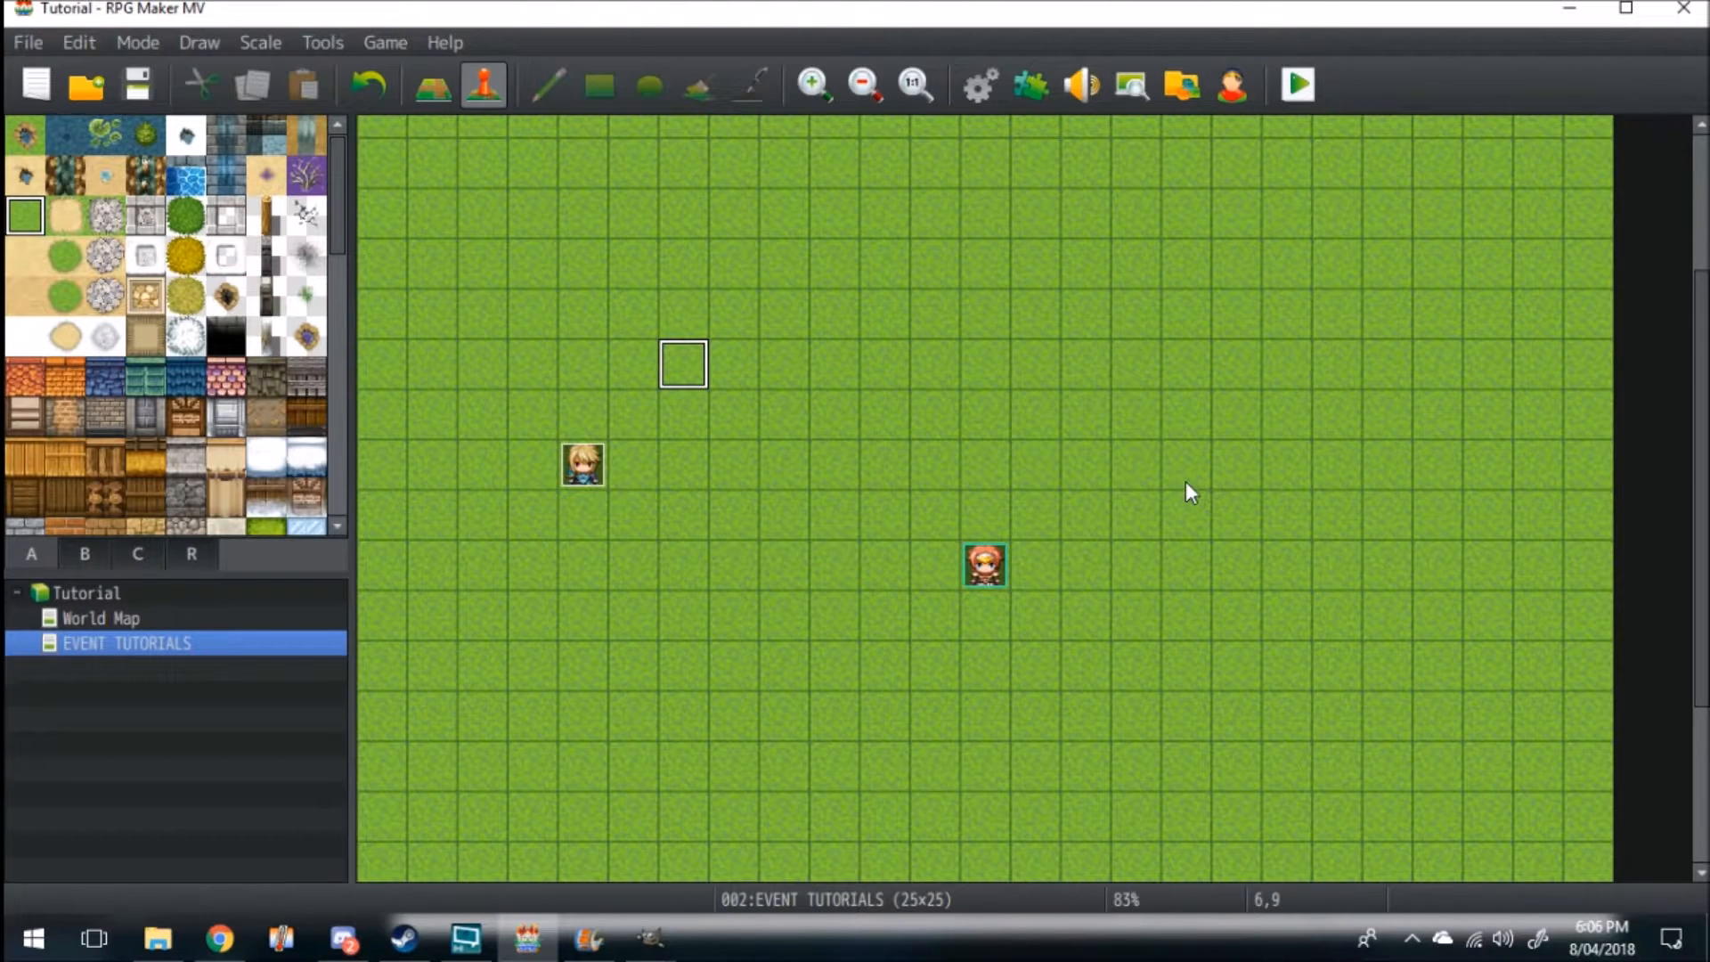
mouse_move(816, 424)
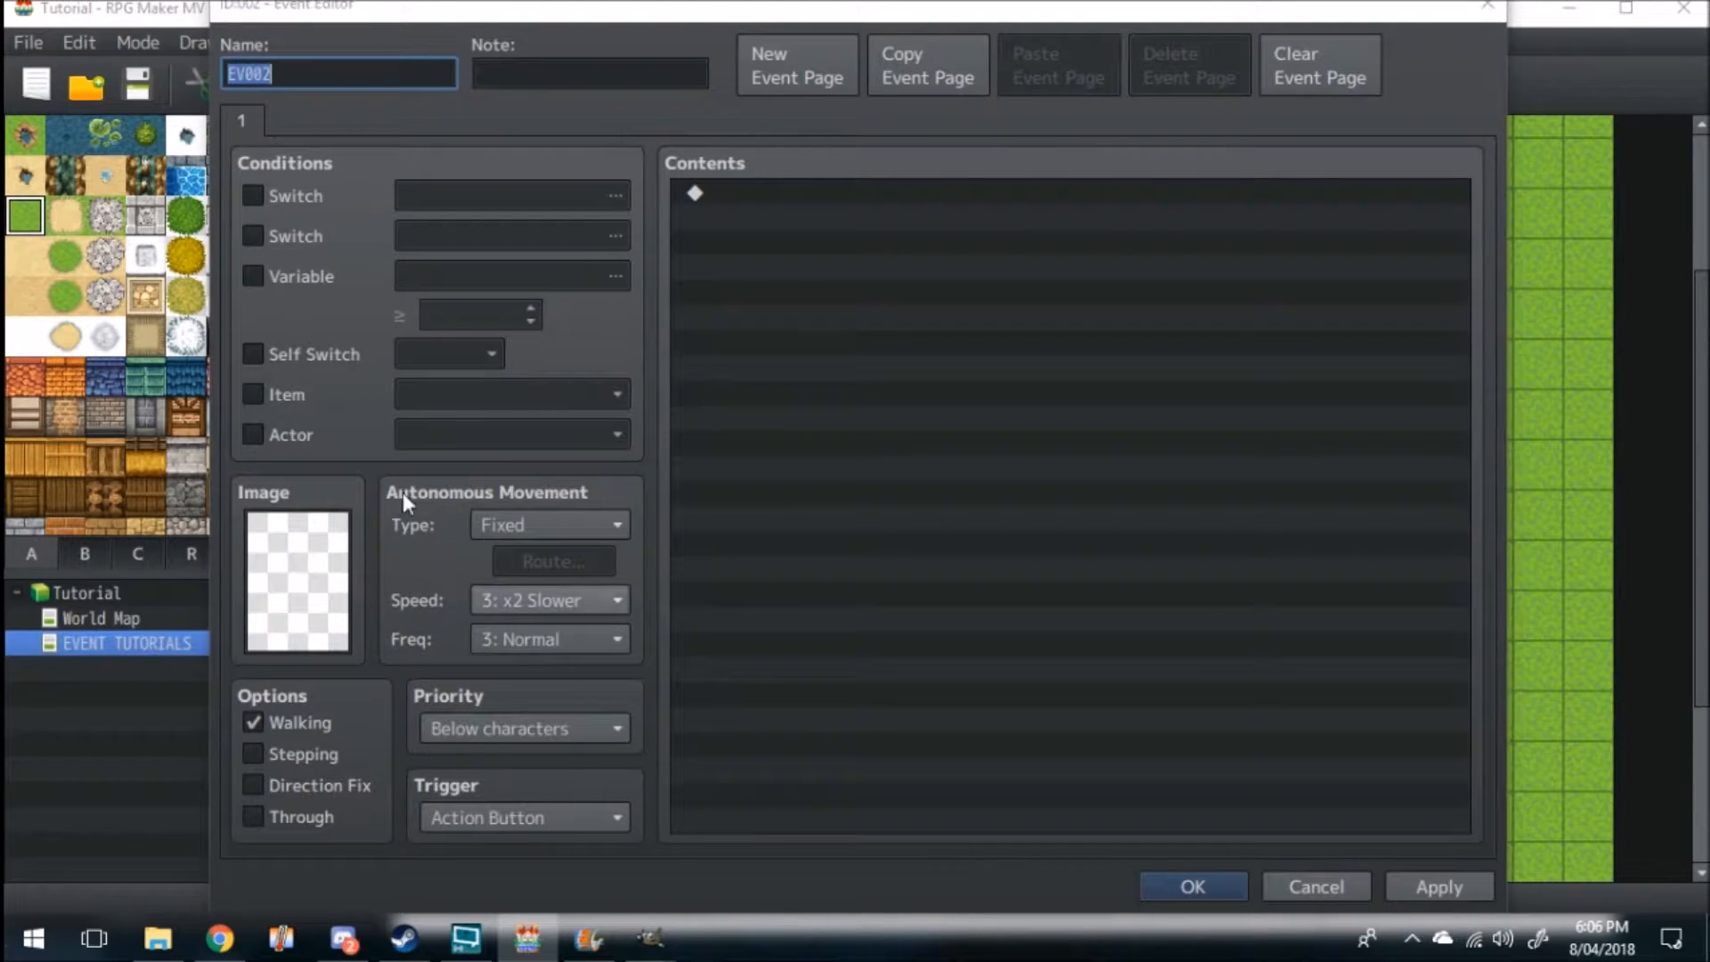
Step: Give the new event EV002 the treasure chest graphic
left_click(296, 579)
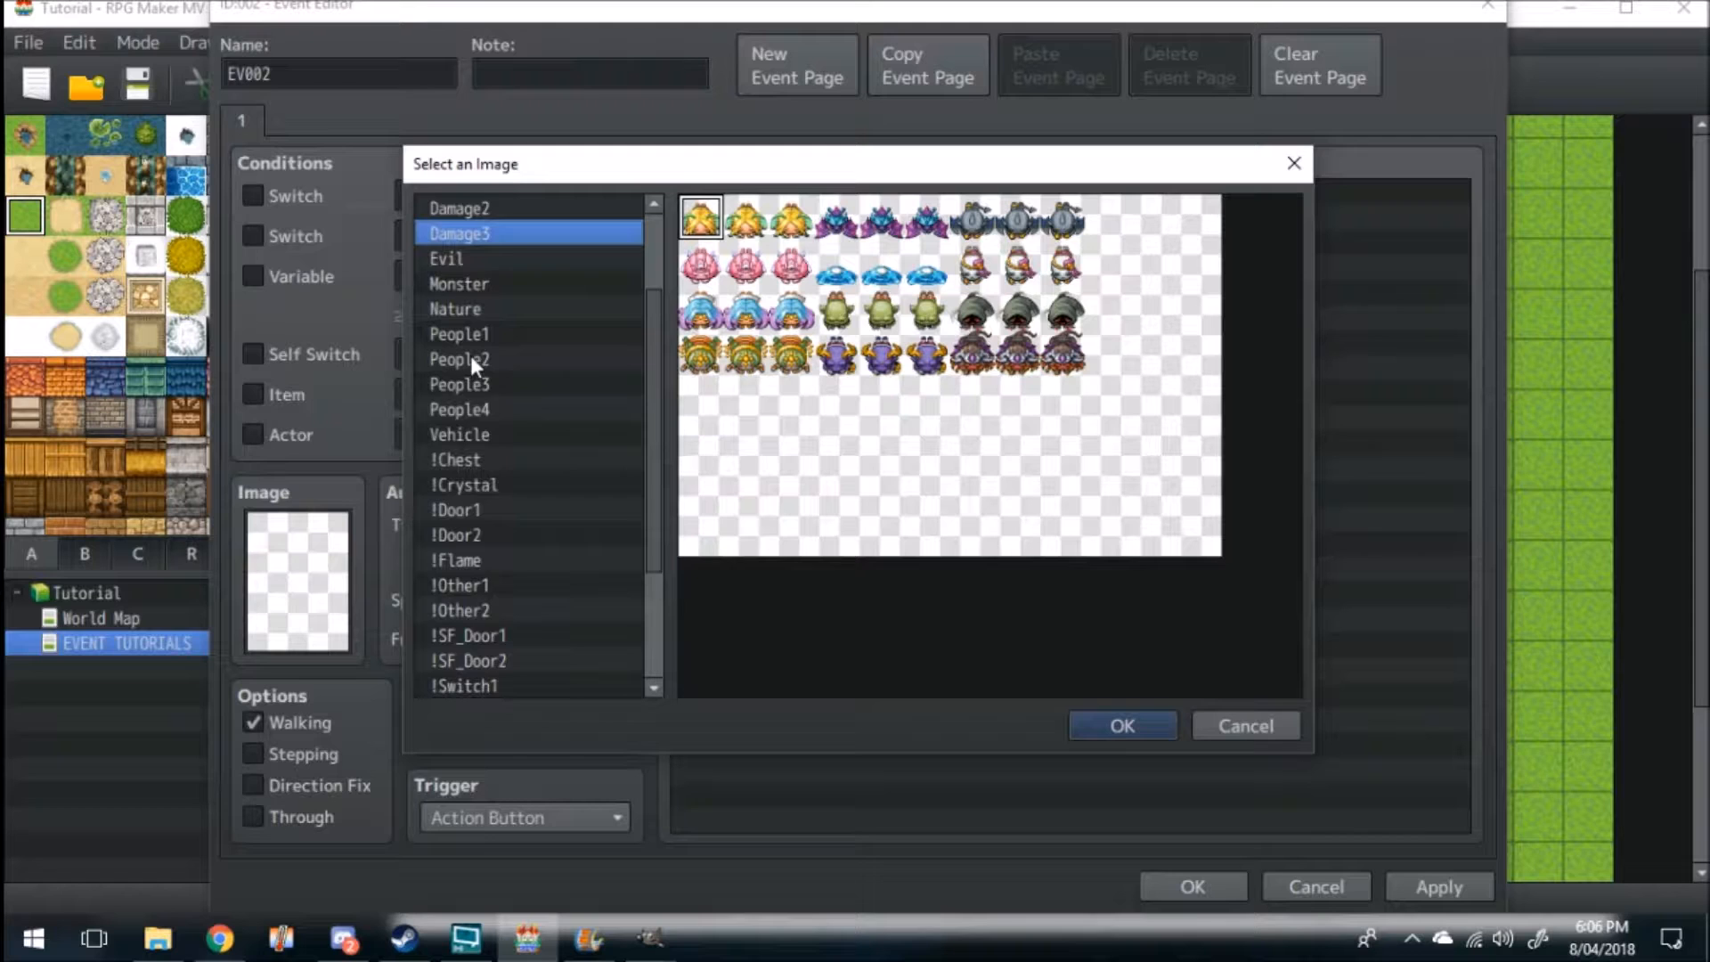
left_click(1120, 725)
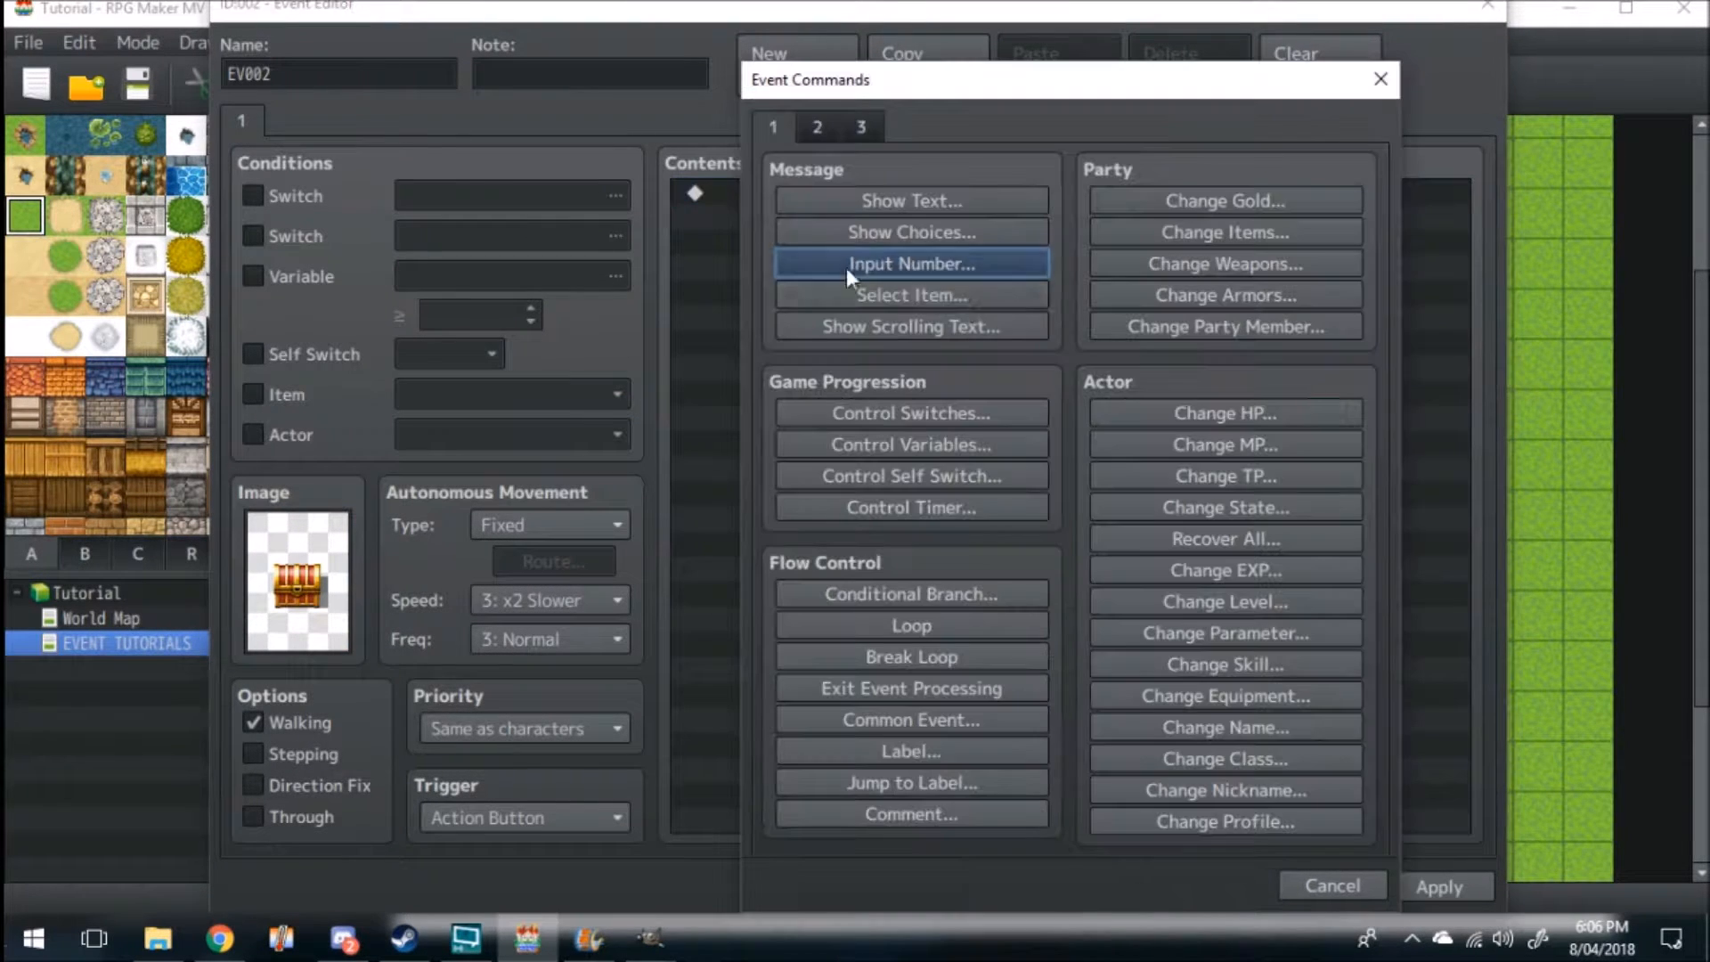
Step: Add an Input Number command and go to choose its storage variable
left_click(911, 264)
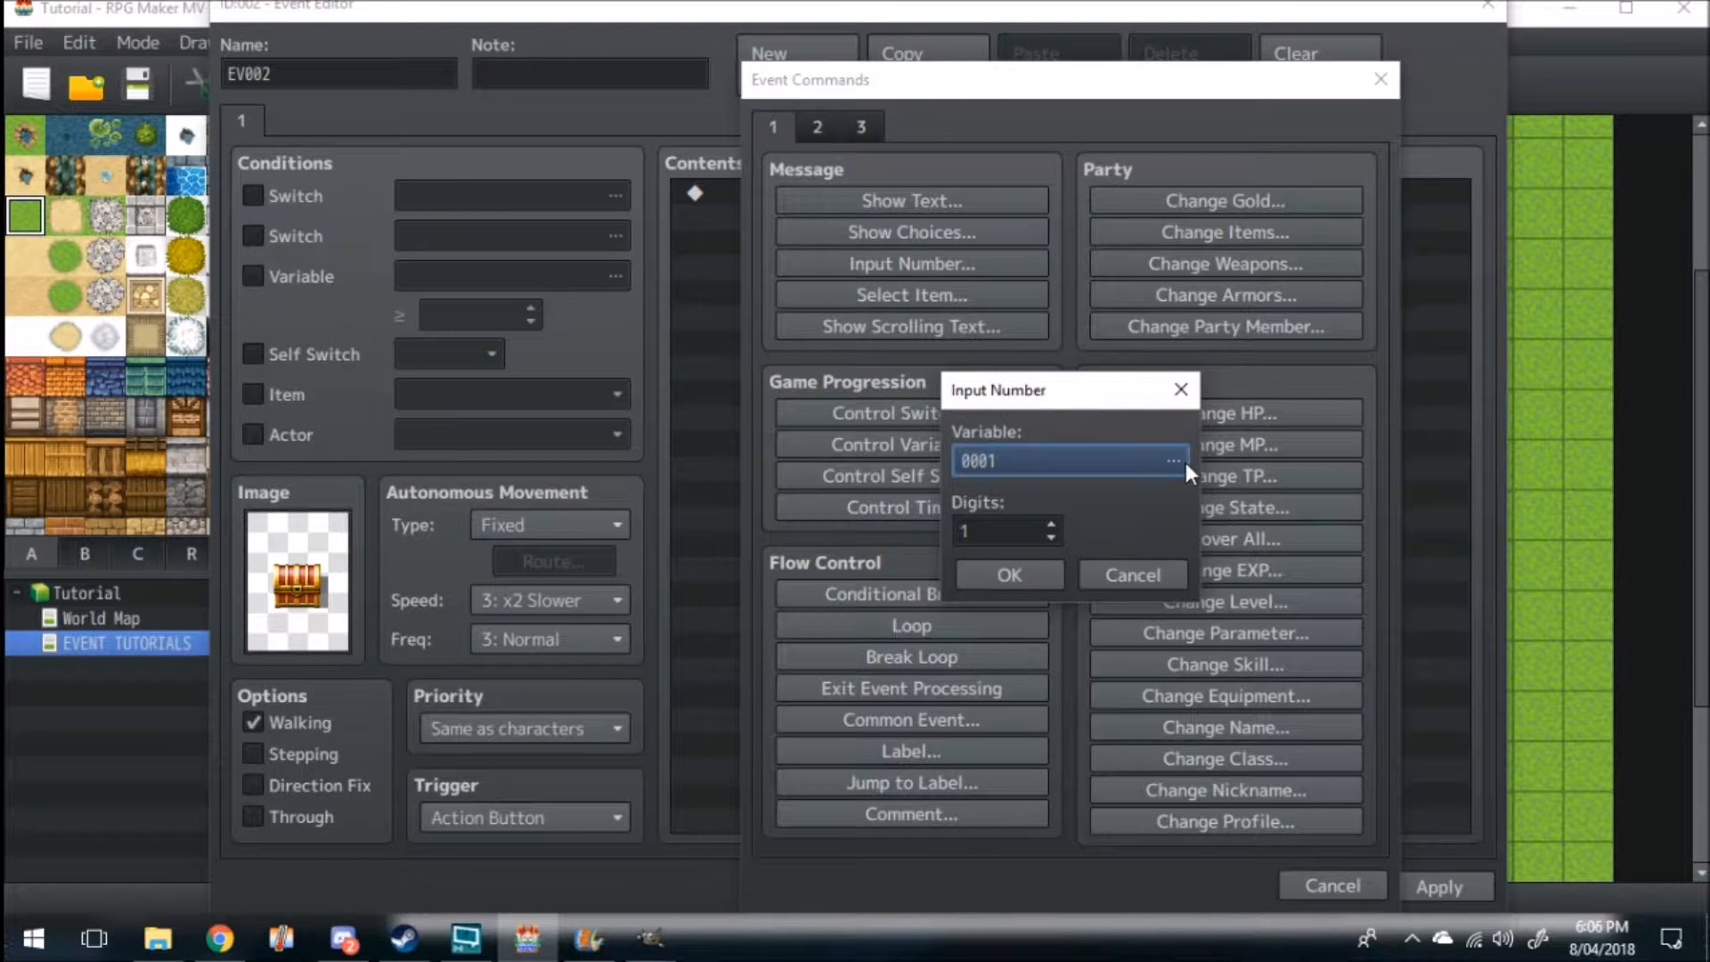
left_click(1174, 460)
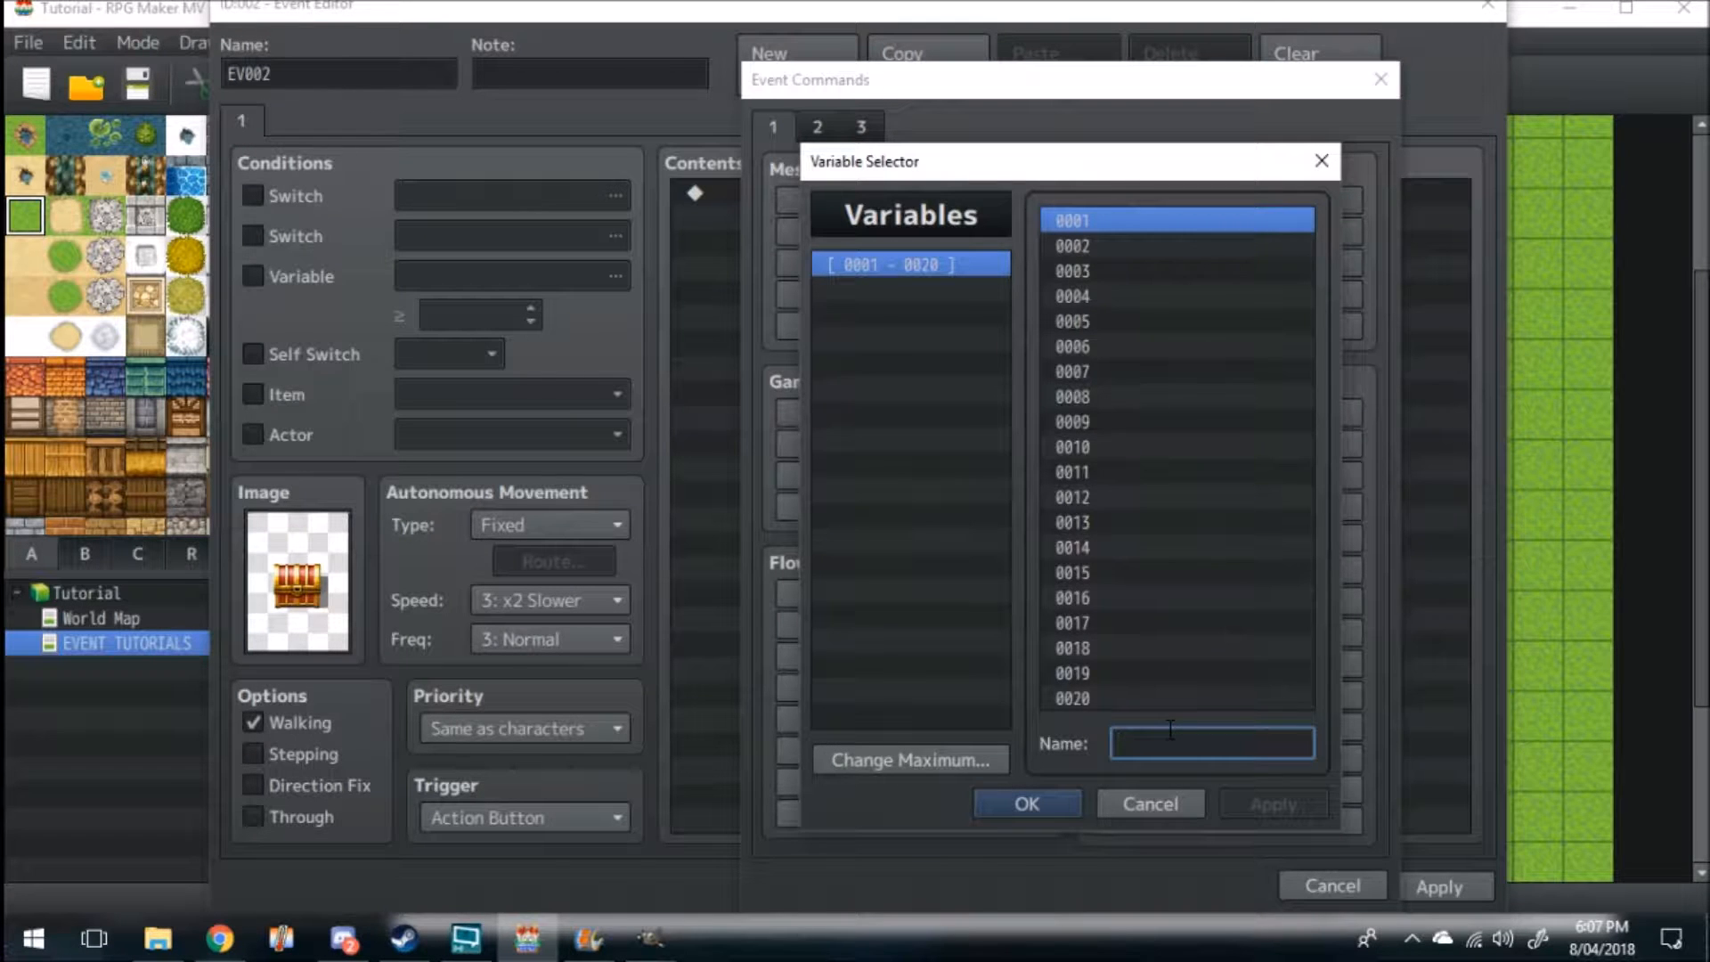
Step: Name variable 0001 'Treaseure Chest Code' and use it to store the entered number
type("Treaseure Chest Code")
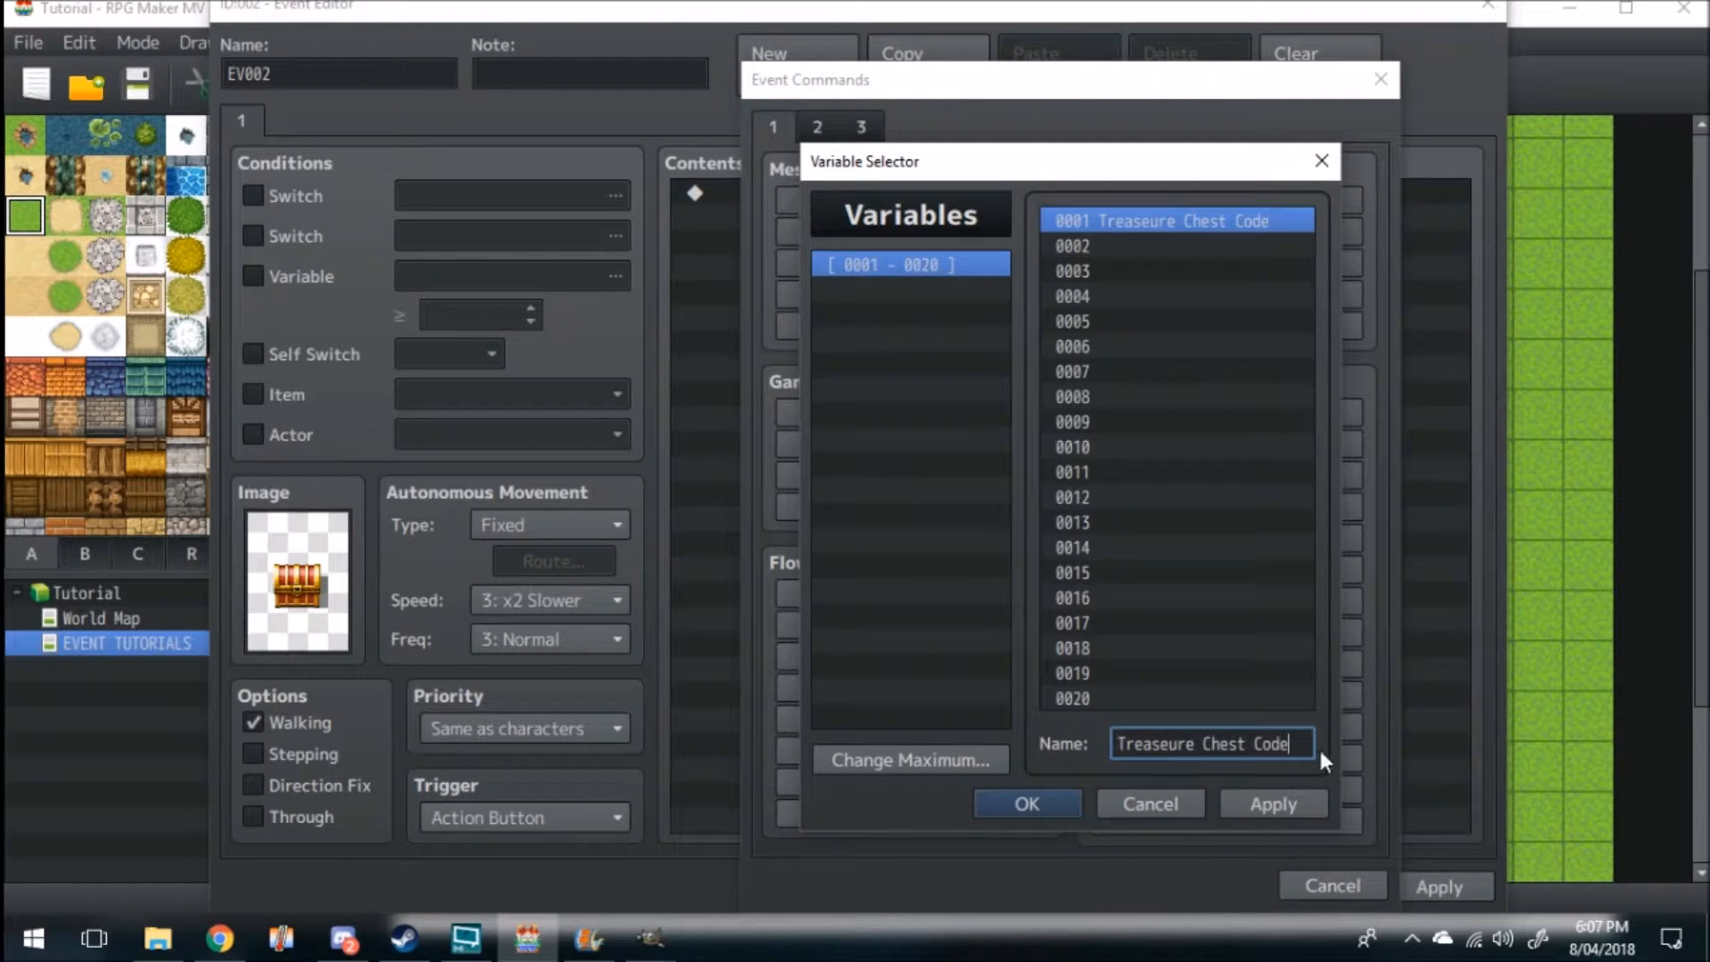
left_click(1026, 803)
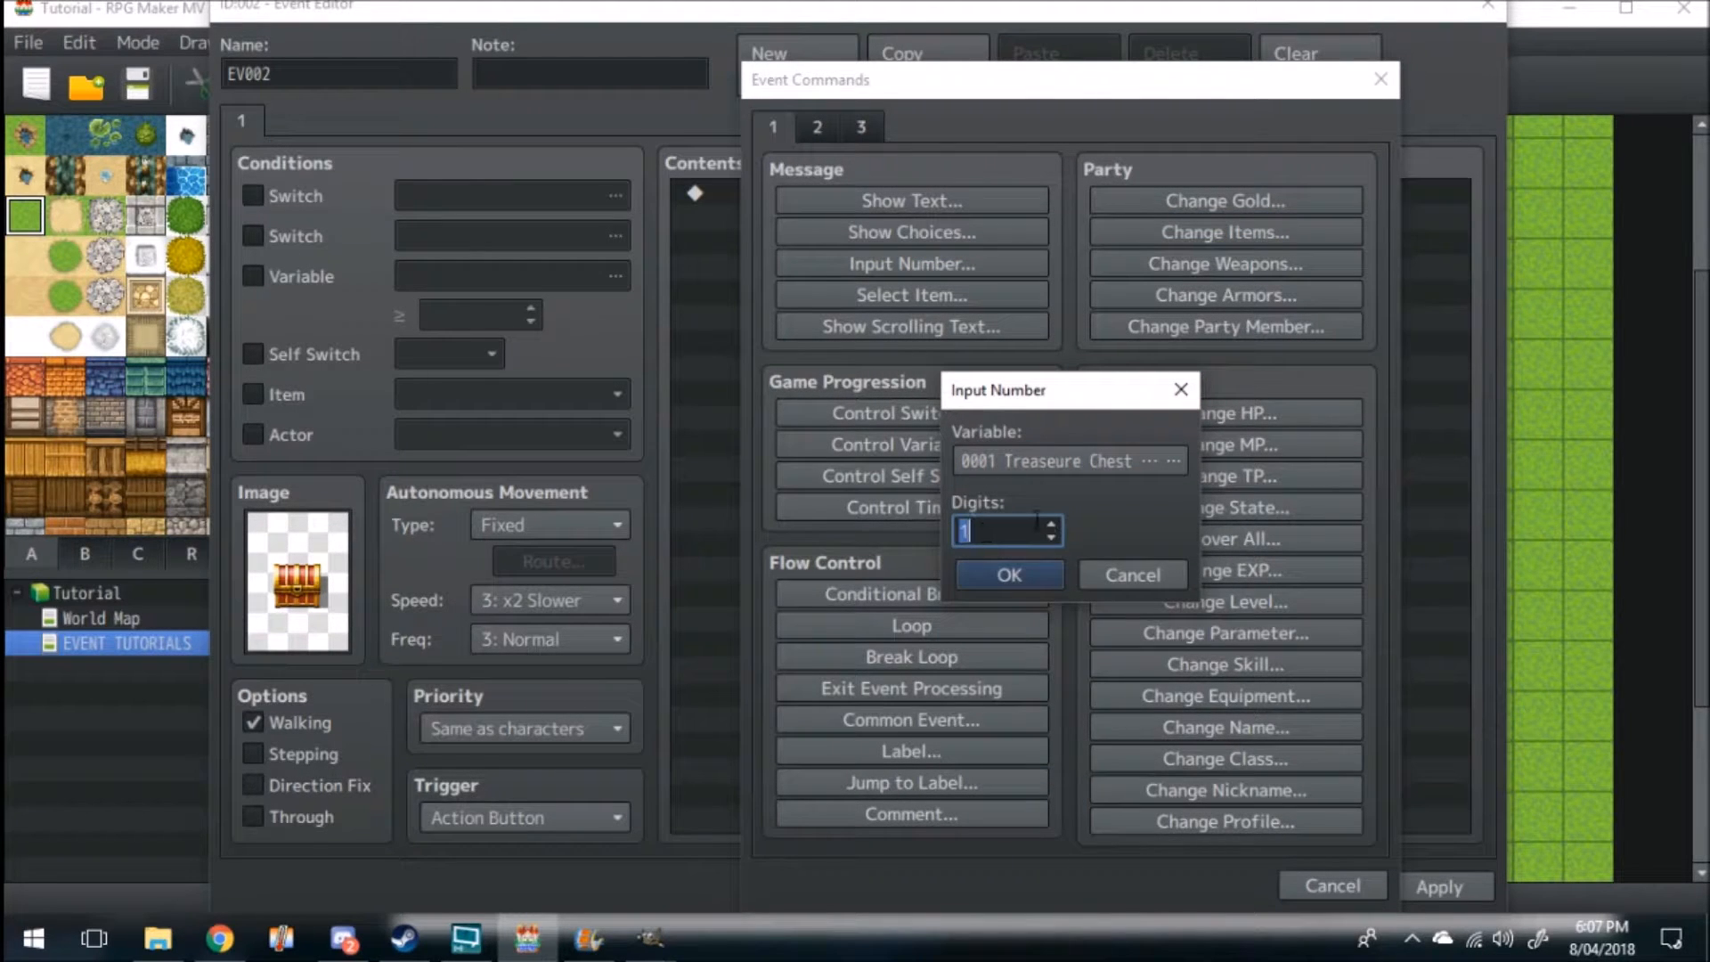
Step: Set the number input to 2 digits and add the command to the chest event
left_click(1051, 522)
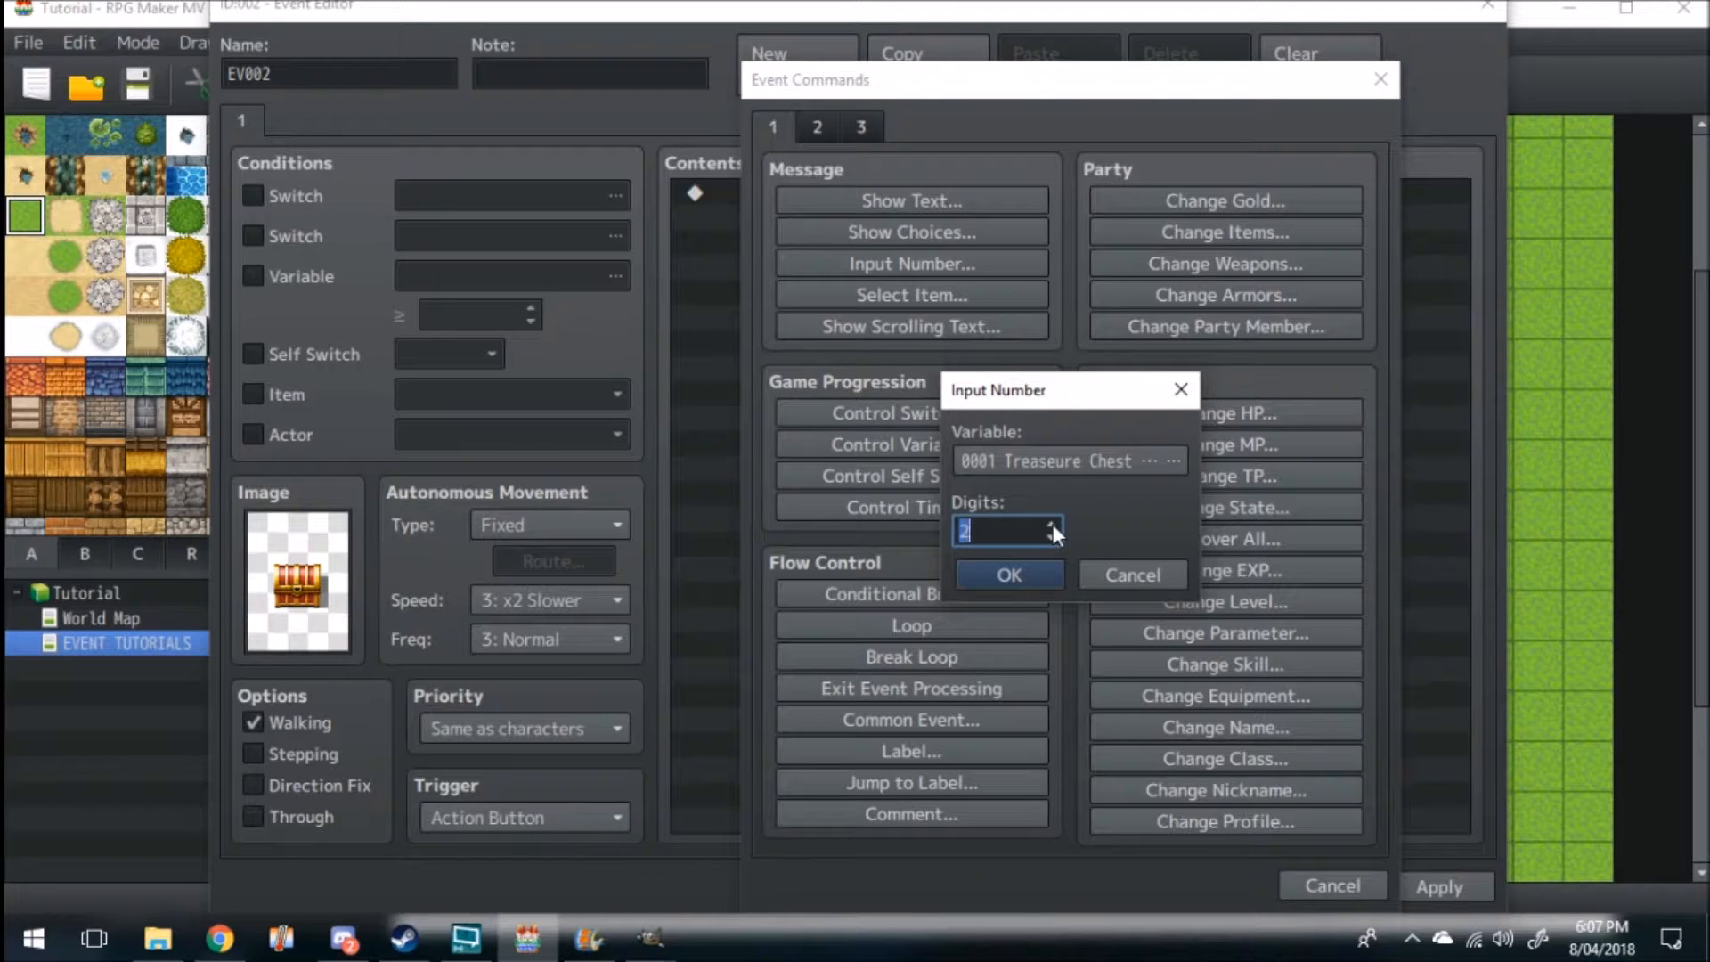
left_click(1006, 576)
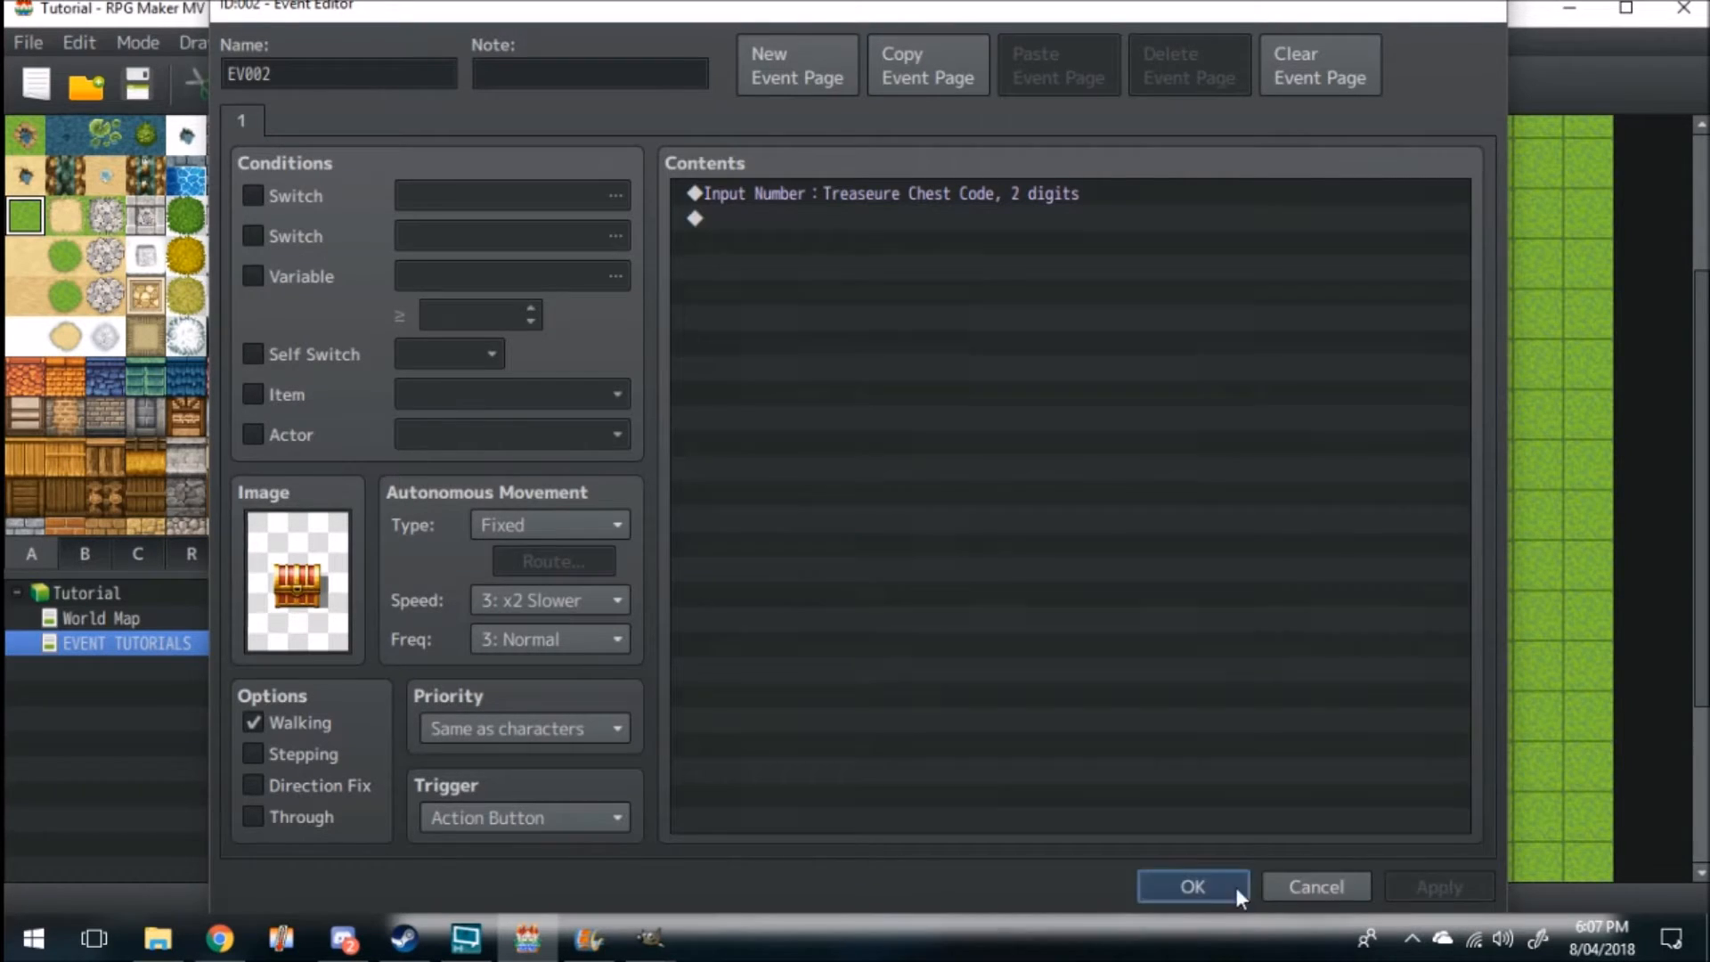
Step: Finish the chest event, save the project and launch a playtest
left_click(1192, 886)
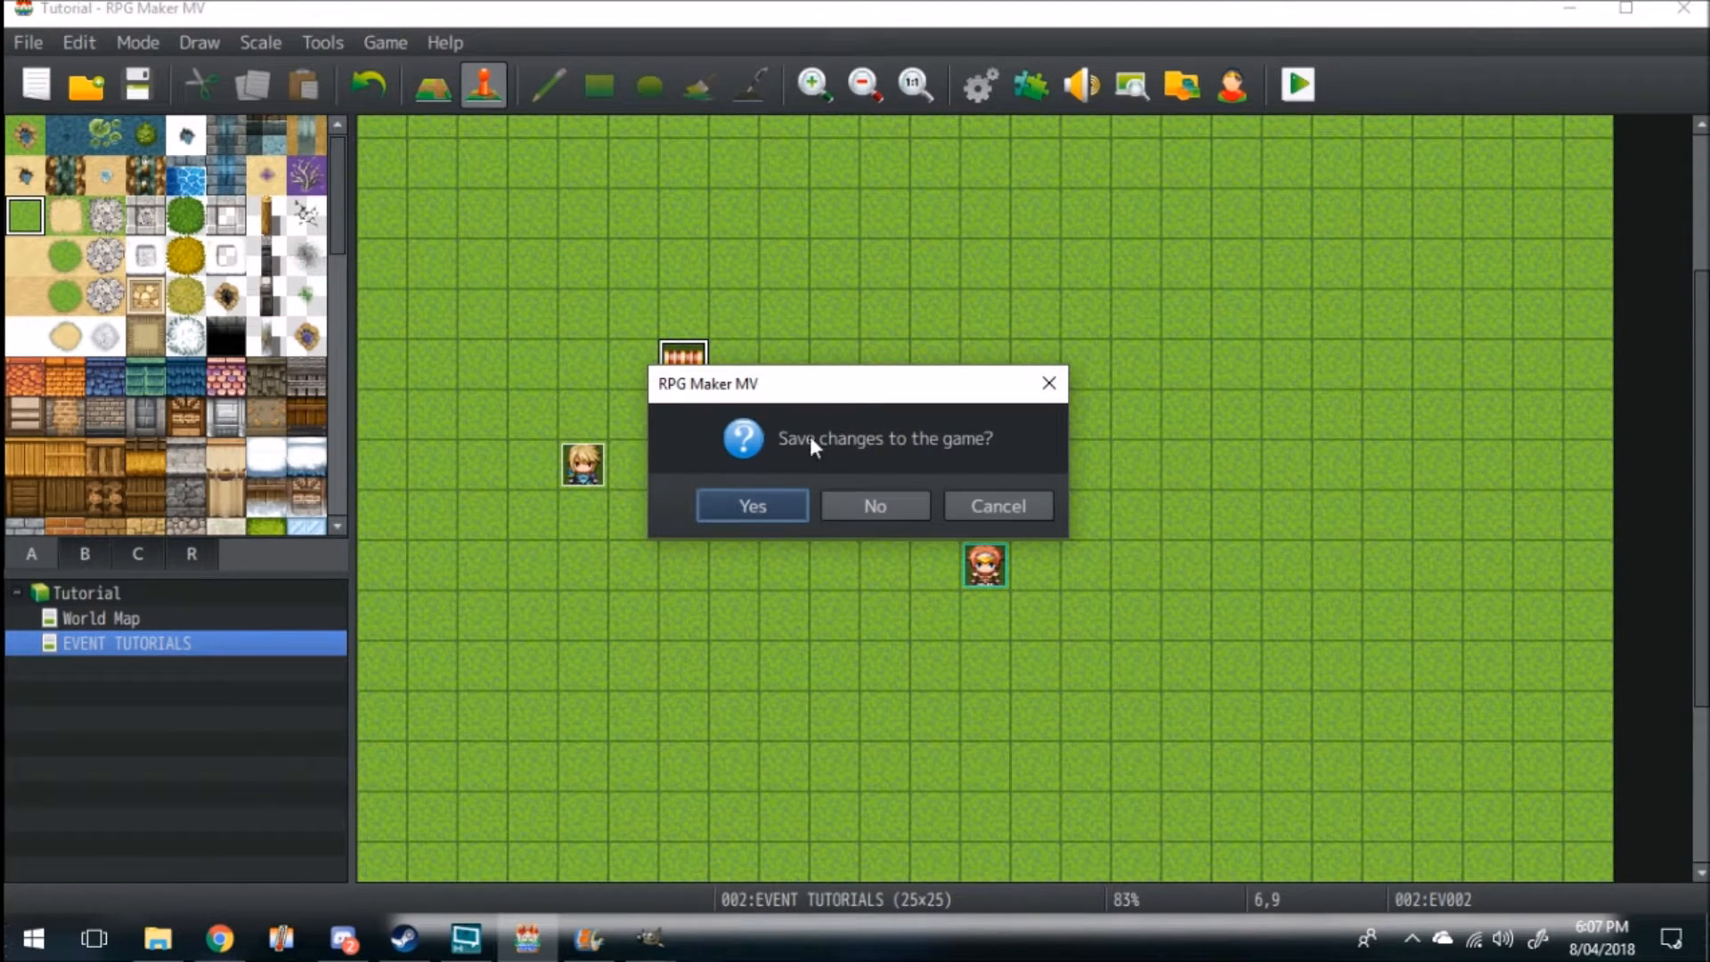
left_click(752, 505)
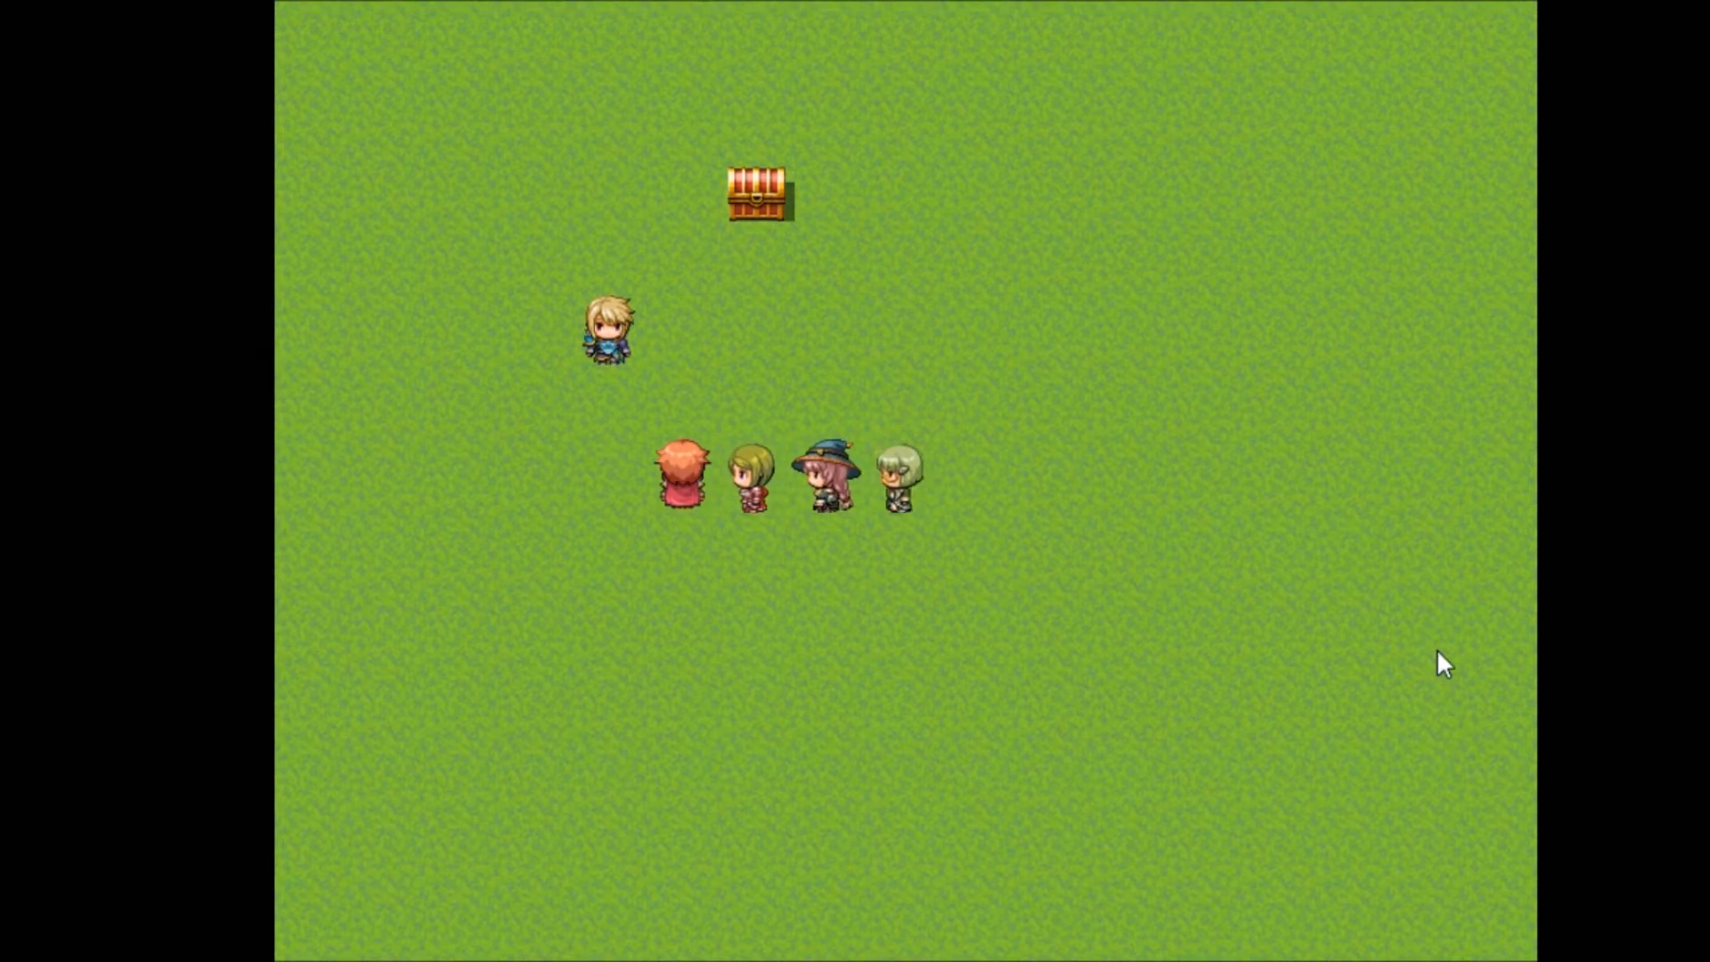